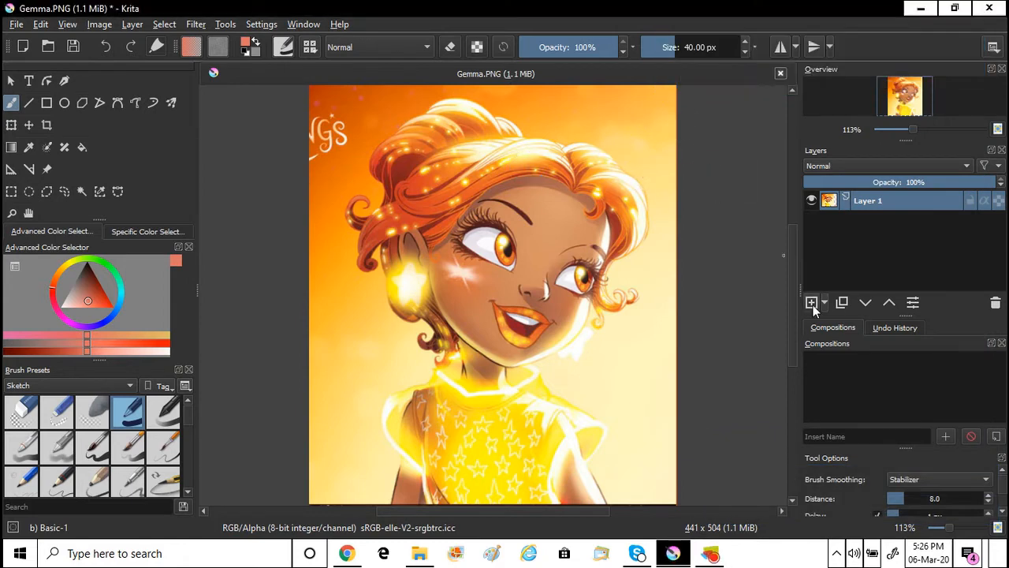
# Add a Skin layer and paint flat tan skin over the cheeks, forehead, head top and neck
pyautogui.click(811, 302)
pyautogui.write('Skin')
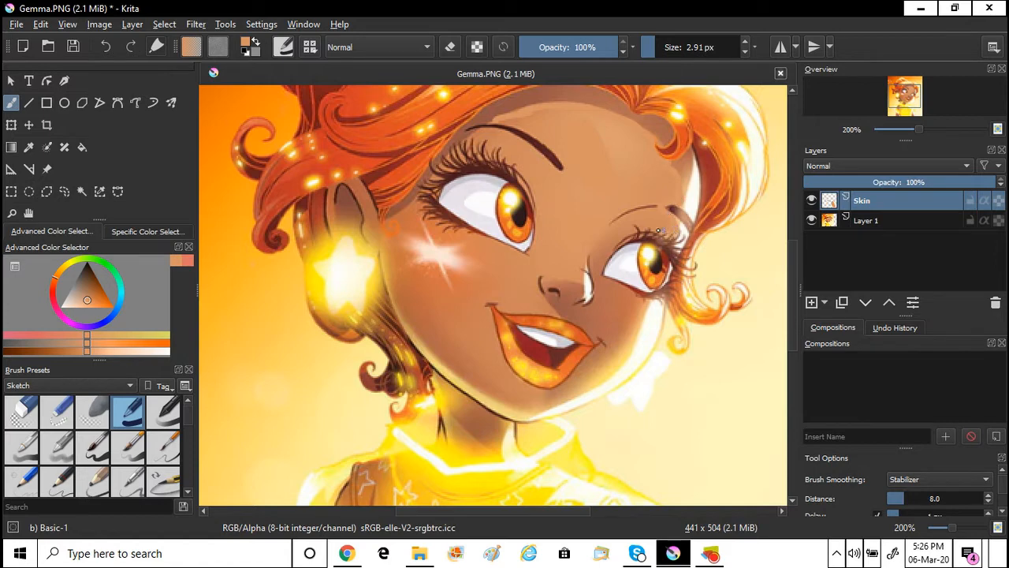
pyautogui.moveTo(670, 231); pyautogui.dragTo(575, 284)
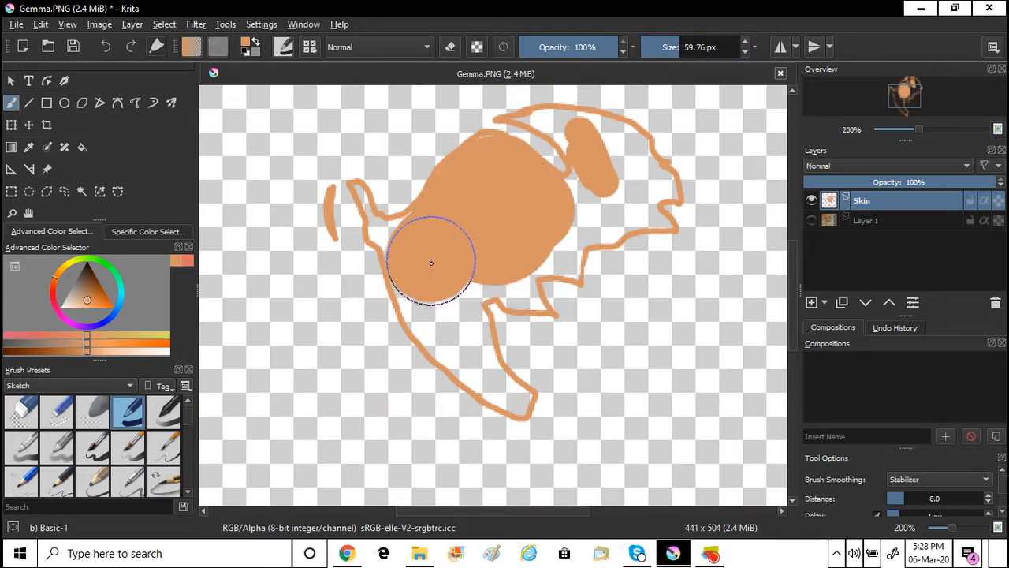
pyautogui.moveTo(431, 263); pyautogui.dragTo(553, 220)
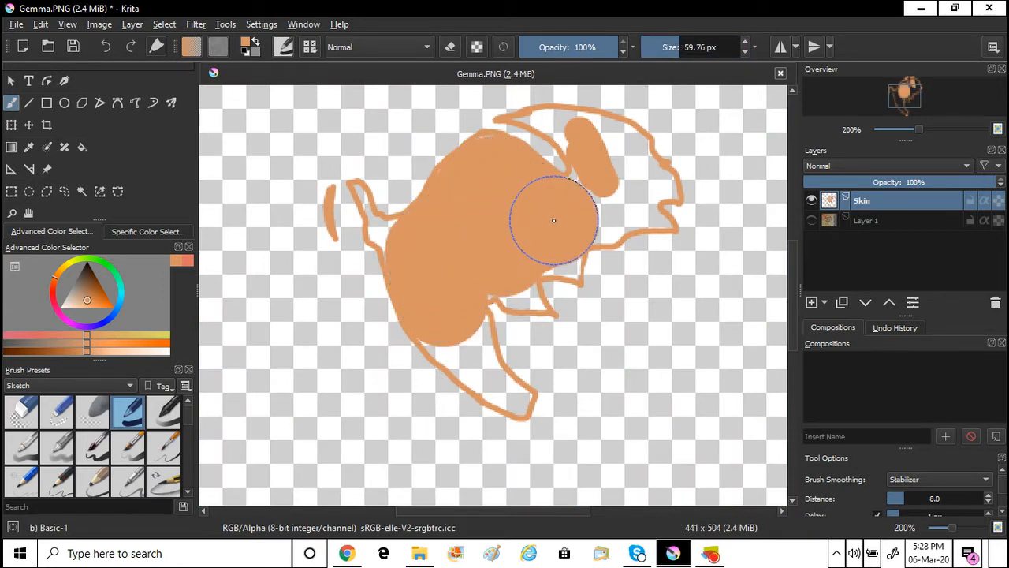
pyautogui.moveTo(553, 220); pyautogui.dragTo(619, 132)
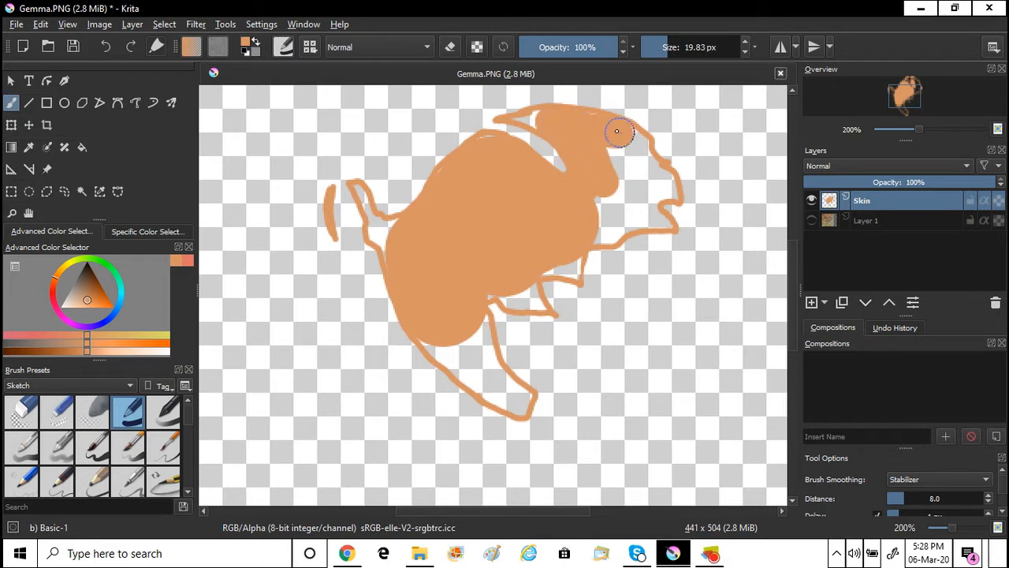
pyautogui.moveTo(618, 132); pyautogui.dragTo(637, 217)
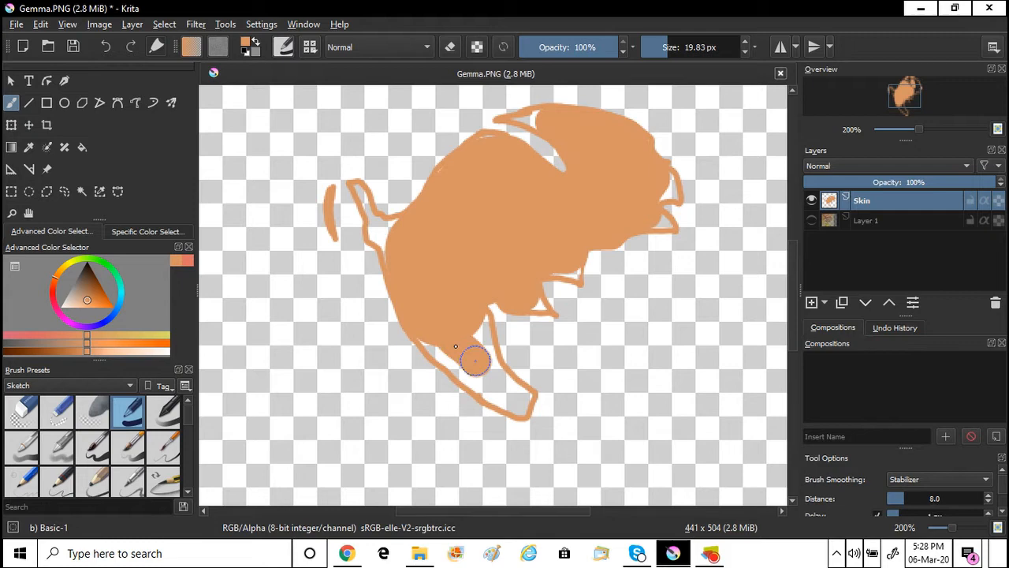
pyautogui.moveTo(473, 361); pyautogui.dragTo(582, 124)
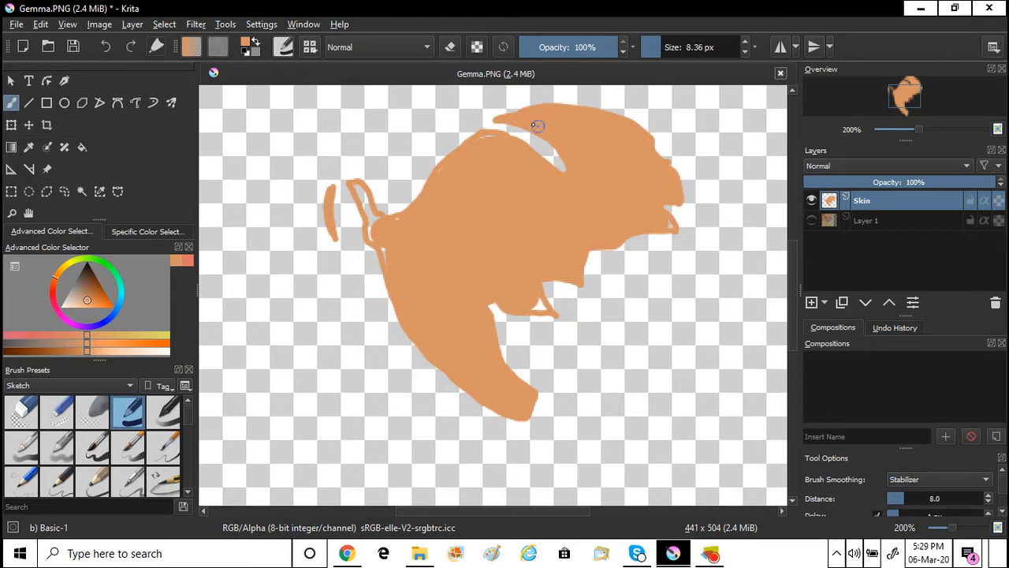
pyautogui.moveTo(536, 126); pyautogui.dragTo(378, 219)
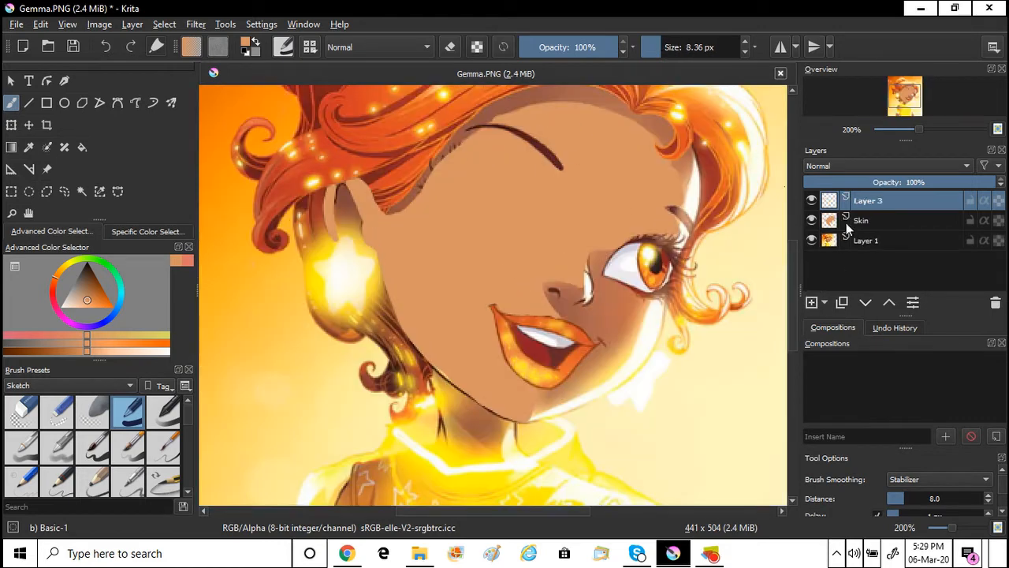
# Add the Shade and BLs layers for darker skin shading and dark brown brow lines
pyautogui.click(862, 220)
pyautogui.write('Shade')
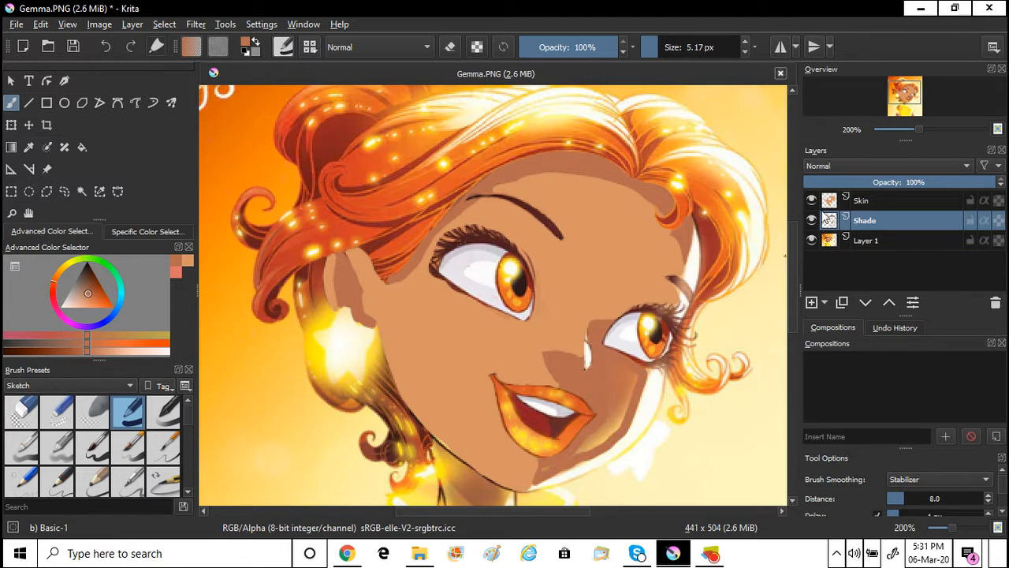
pyautogui.click(811, 240)
pyautogui.write('BLs')
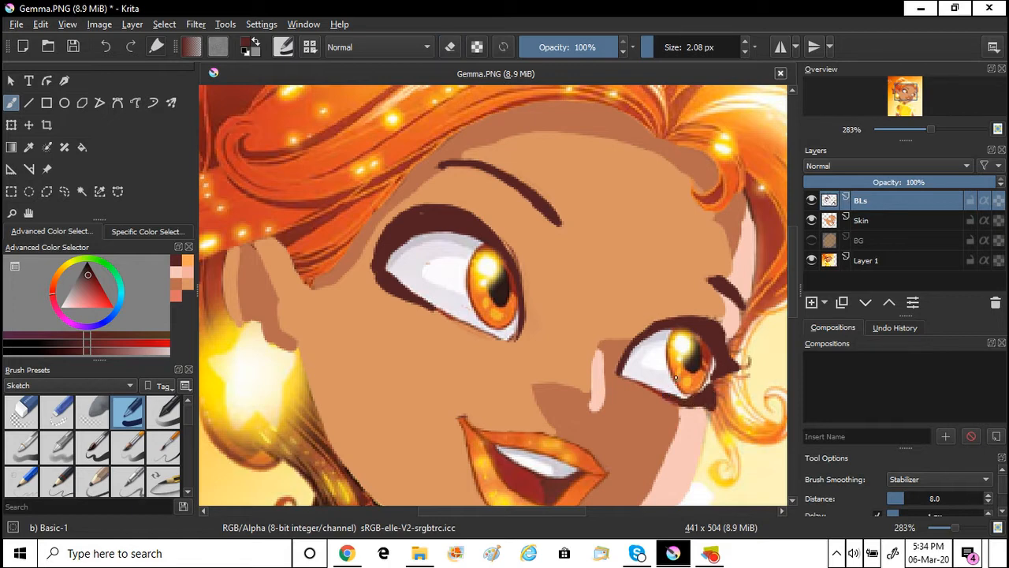
# Paint the whites of both eyes on the Whites layer
pyautogui.click(694, 378)
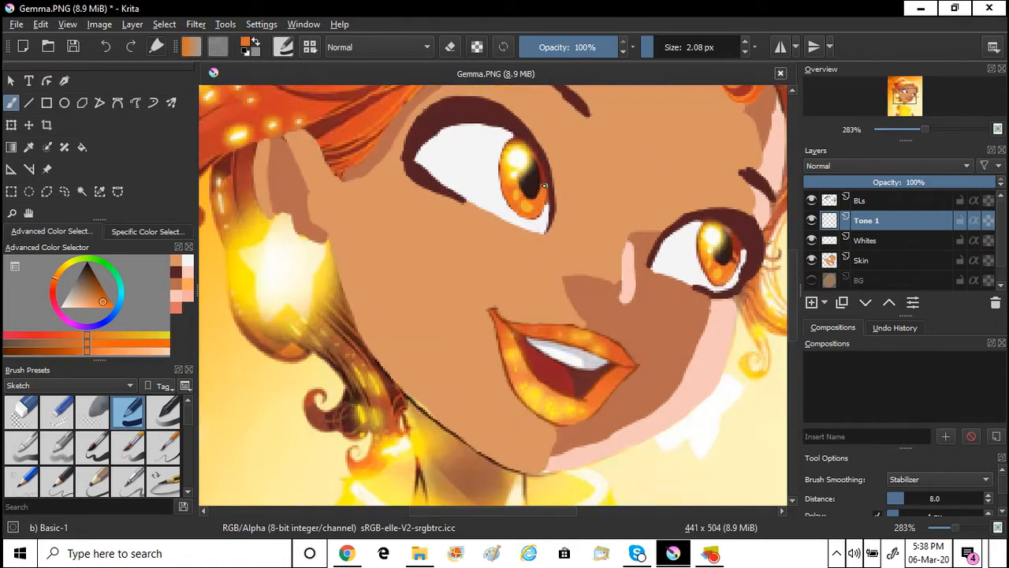
# Sample the orange iris tones and the dark pupil colour from the reference
pyautogui.click(522, 181)
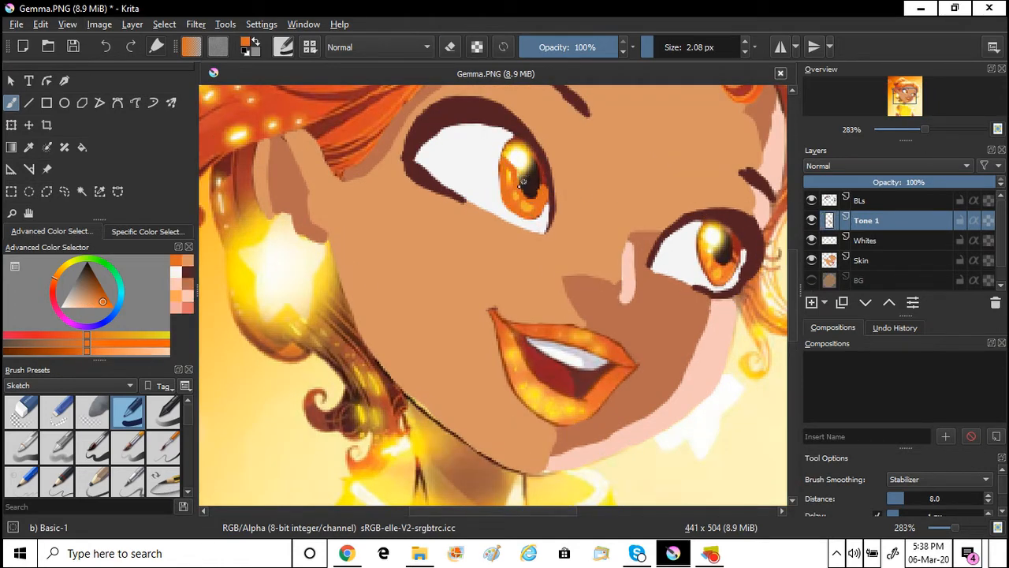
pyautogui.click(546, 179)
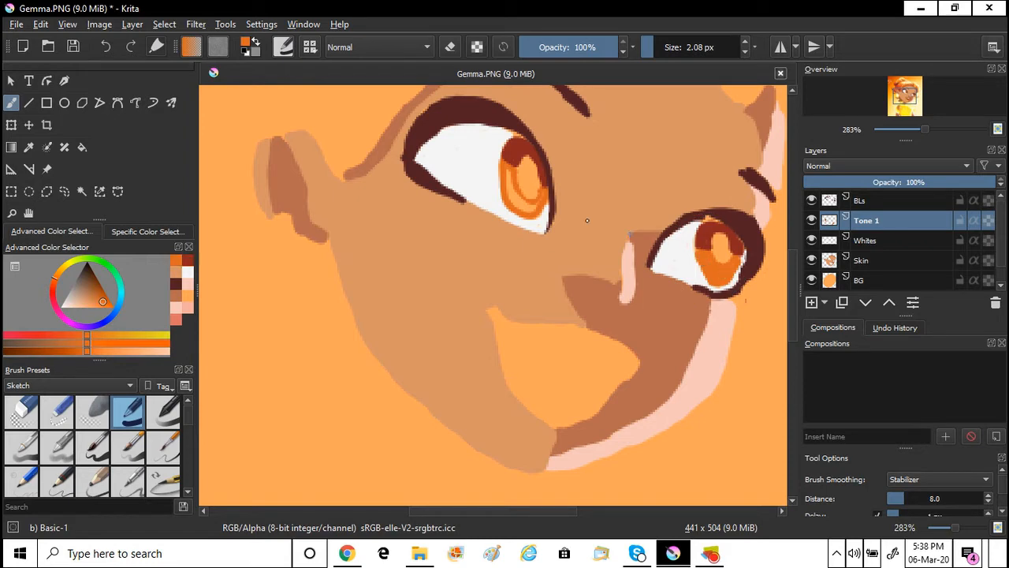
pyautogui.click(860, 200)
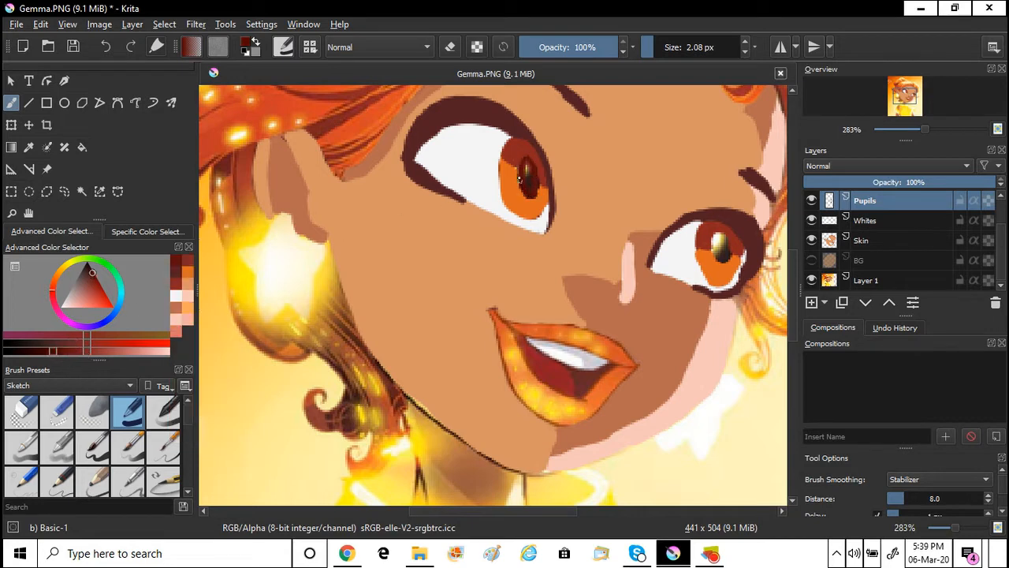
pyautogui.click(811, 260)
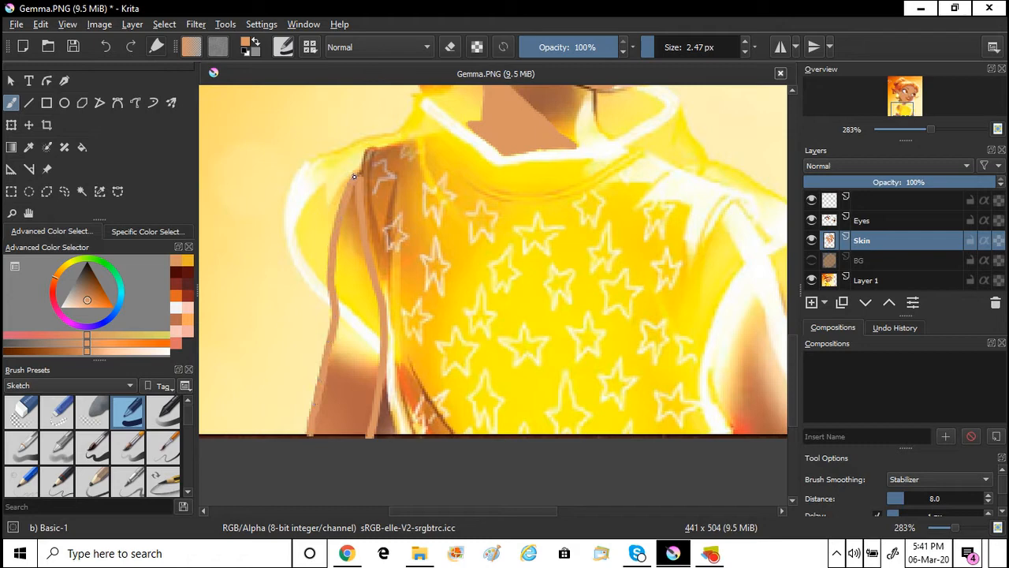
# Paint skin tone down Gemma's left and right arms
pyautogui.moveTo(353, 176); pyautogui.dragTo(371, 311)
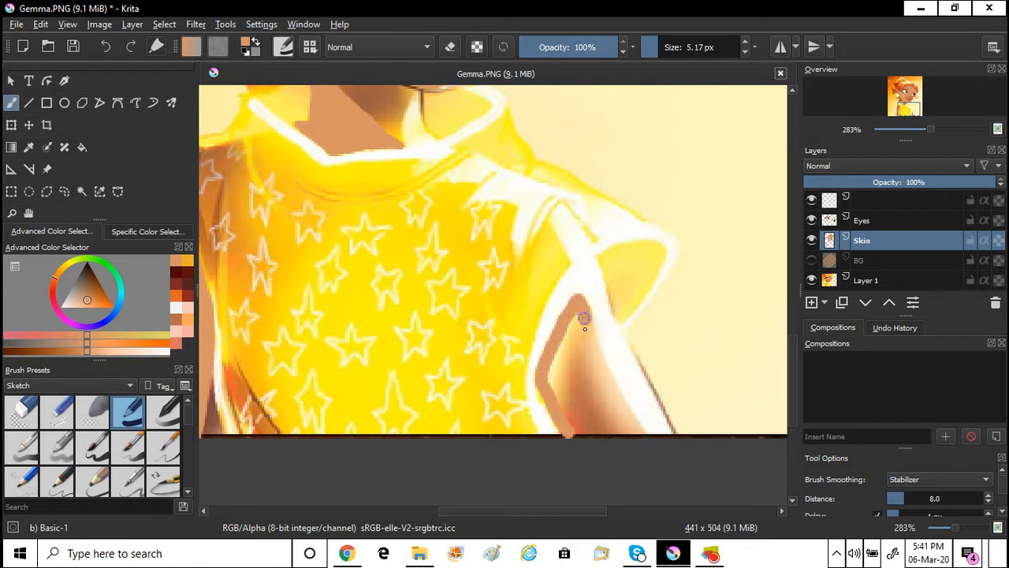
pyautogui.moveTo(584, 320); pyautogui.dragTo(559, 369)
pyautogui.write('Mouth')
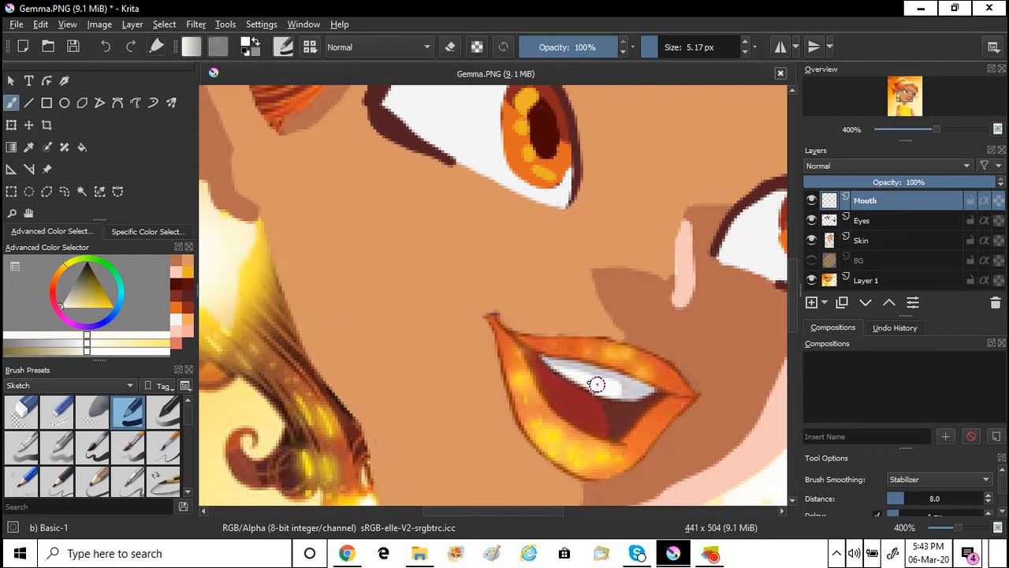
# Paint the white teeth, picking the teeth colour from the painting
pyautogui.moveTo(607, 386); pyautogui.dragTo(575, 386)
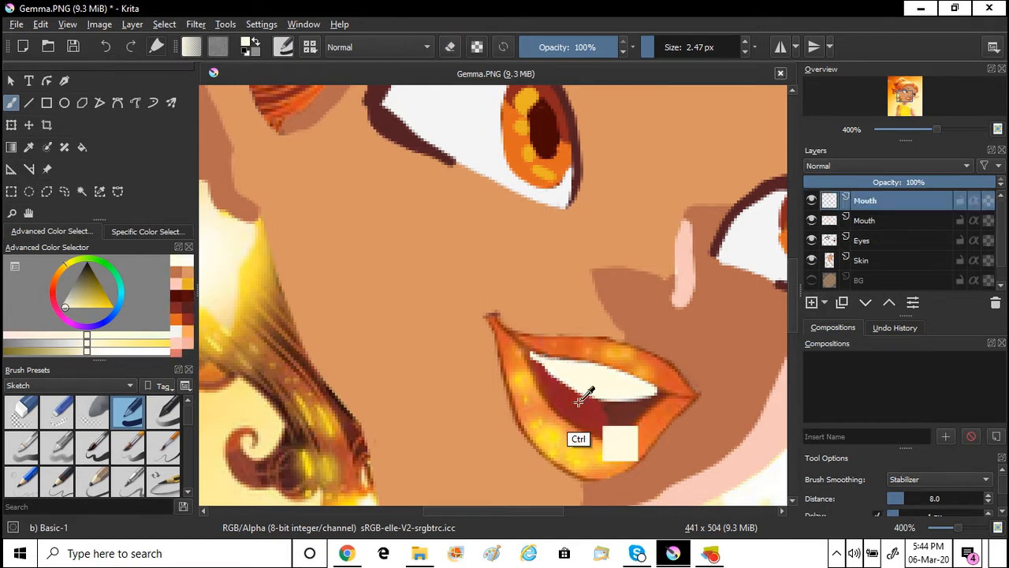
pyautogui.click(866, 220)
pyautogui.write('Hair')
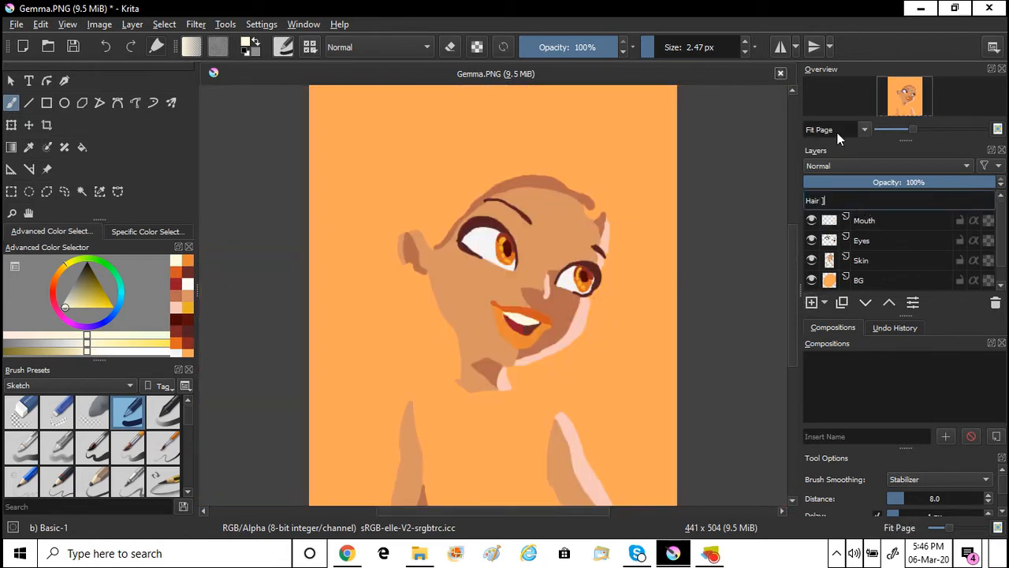
# Block in solid orange hair, filling the main shape, upper-left lock and top tuft
pyautogui.click(812, 200)
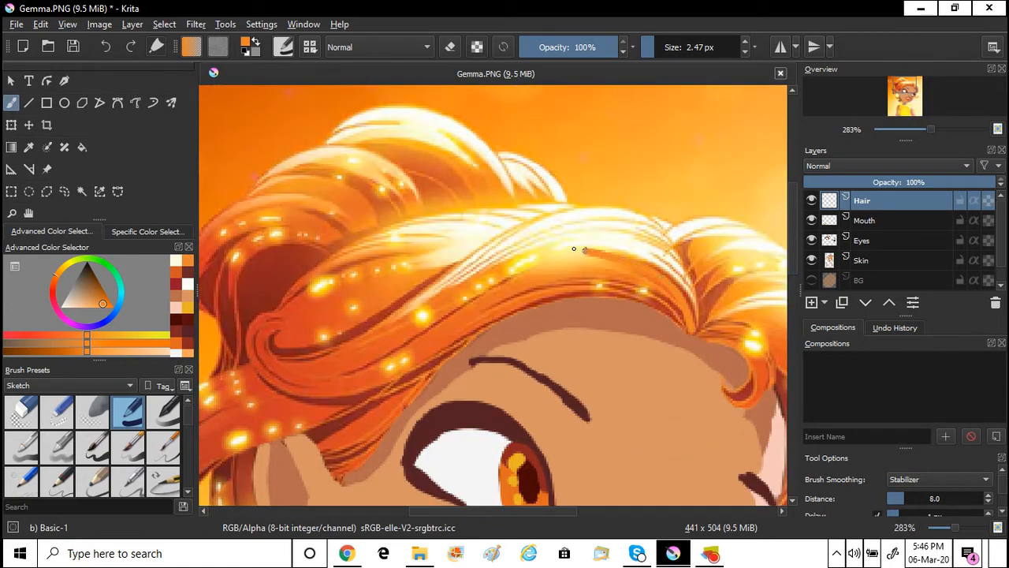
pyautogui.moveTo(579, 249); pyautogui.dragTo(335, 347)
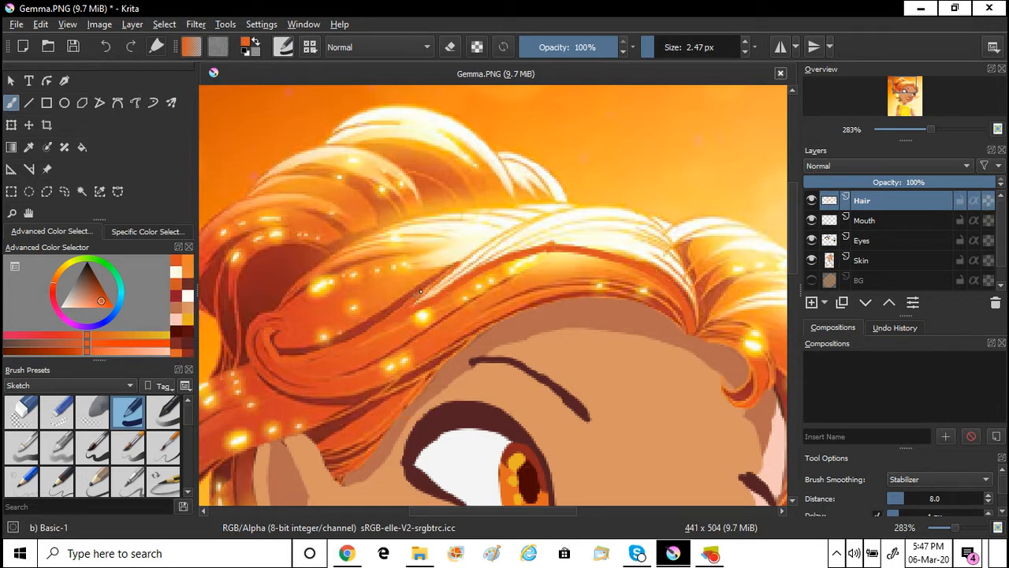
pyautogui.moveTo(418, 292); pyautogui.dragTo(276, 343)
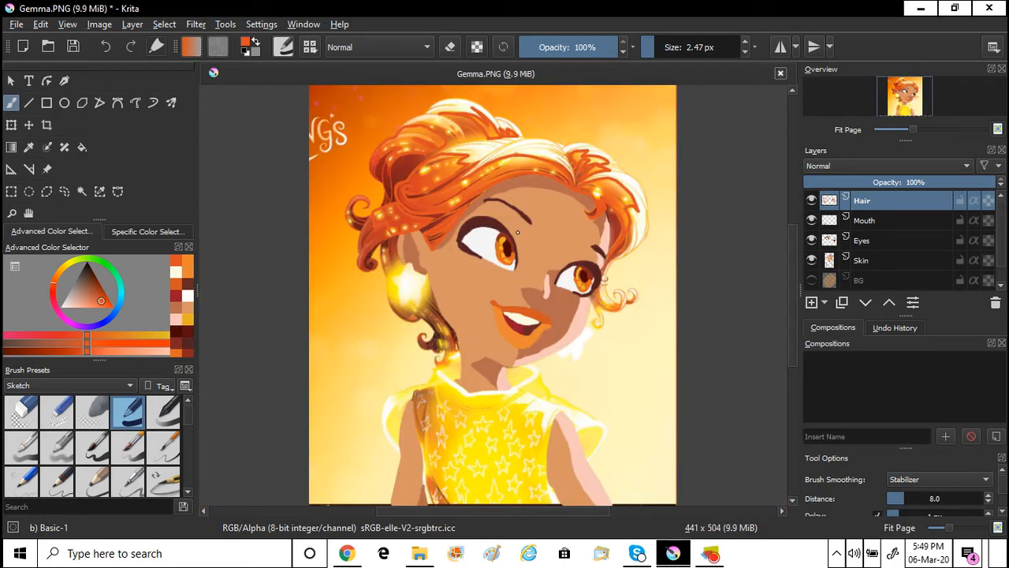
pyautogui.click(81, 146)
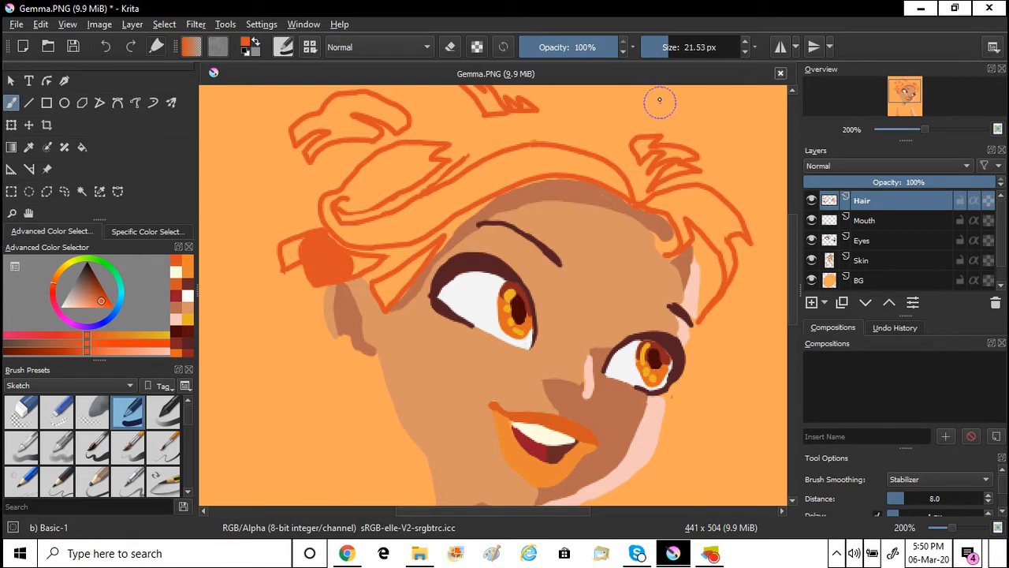
pyautogui.moveTo(660, 100); pyautogui.dragTo(387, 296)
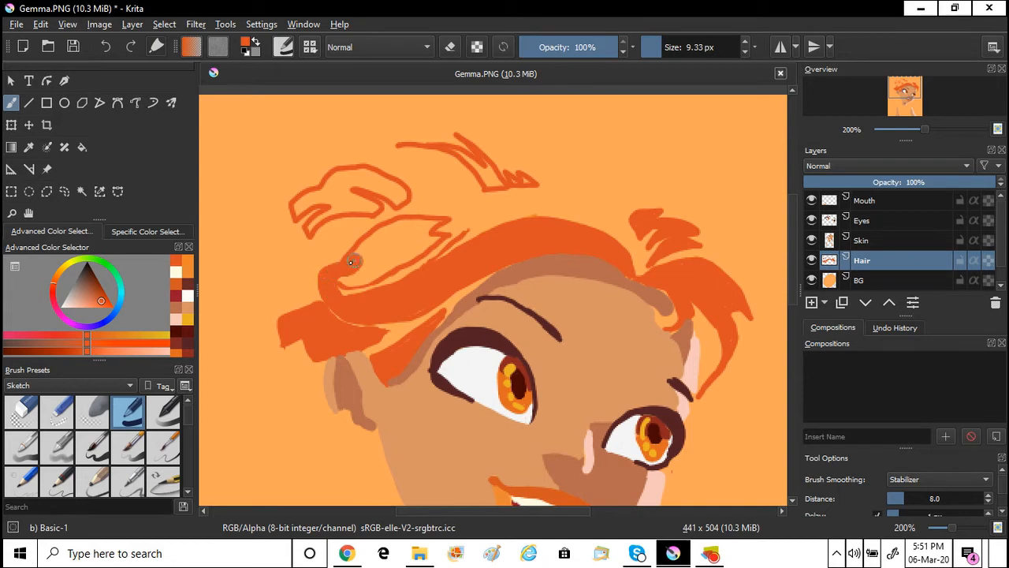
pyautogui.moveTo(354, 262); pyautogui.dragTo(298, 204)
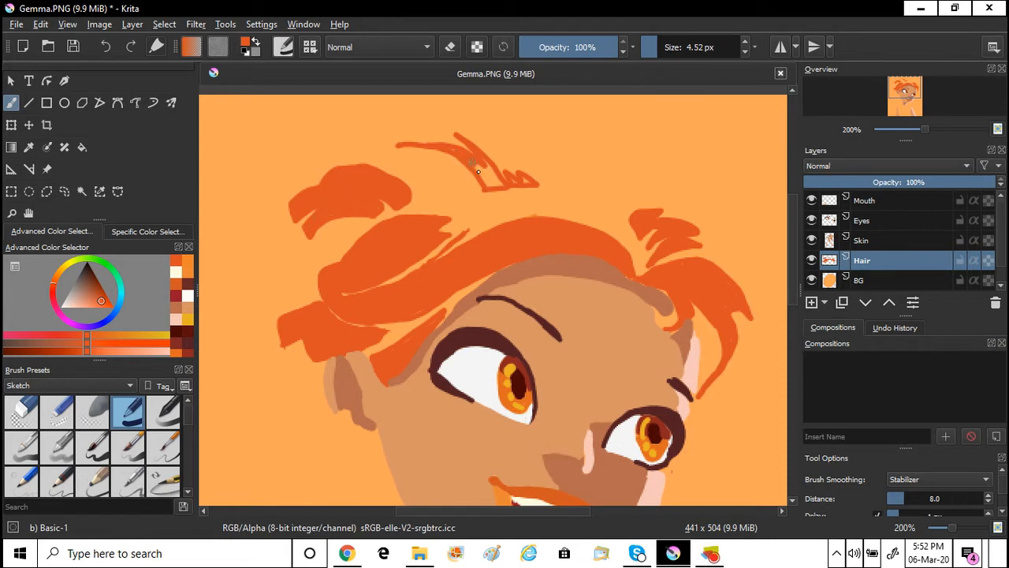
pyautogui.moveTo(477, 170); pyautogui.dragTo(489, 193)
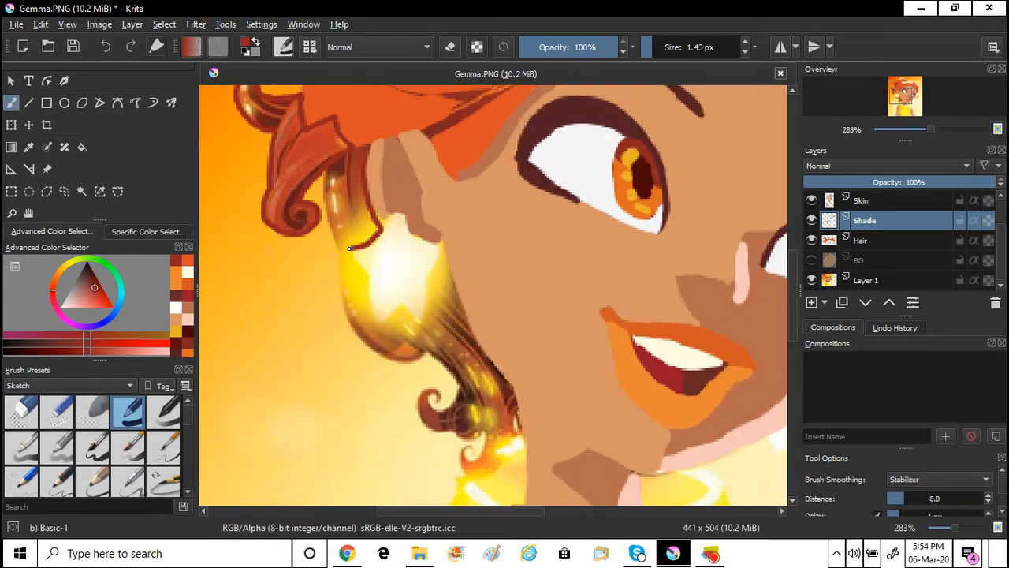
# Paint dark red-brown shadows on the locks beside the ear, the lower curl and upper curl
pyautogui.moveTo(355, 244); pyautogui.dragTo(512, 386)
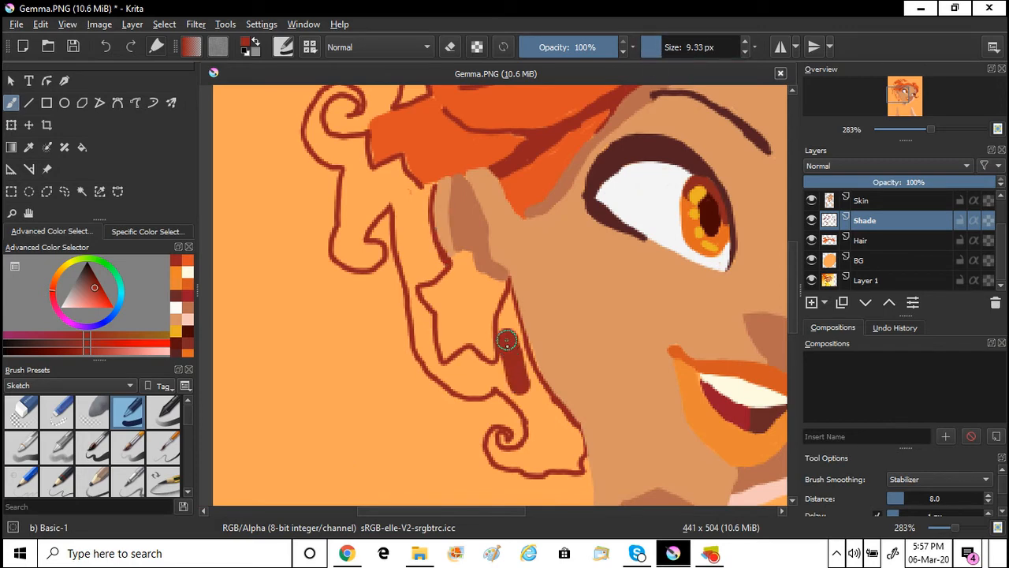
pyautogui.moveTo(505, 339); pyautogui.dragTo(569, 460)
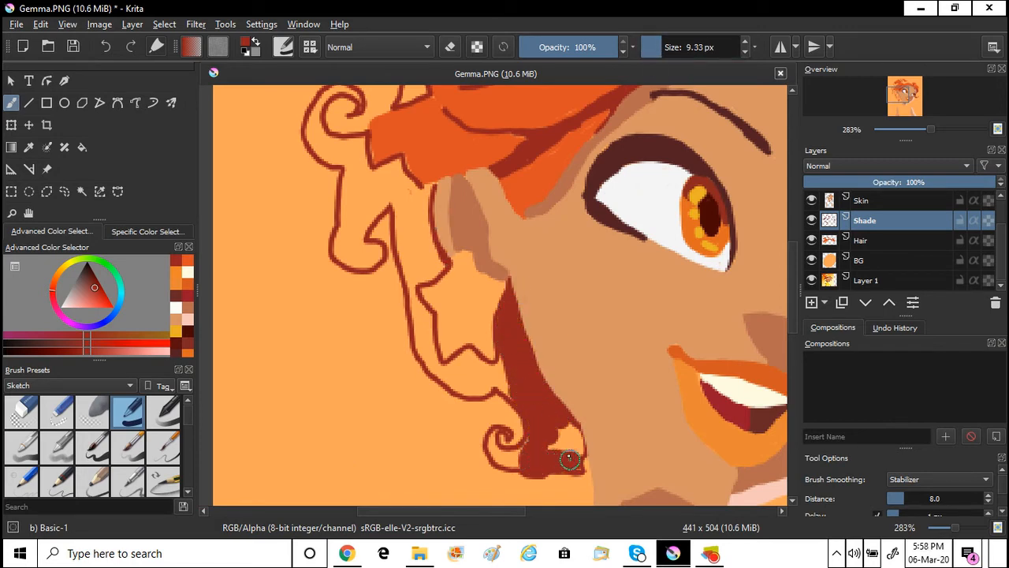
pyautogui.moveTo(568, 460); pyautogui.dragTo(497, 370)
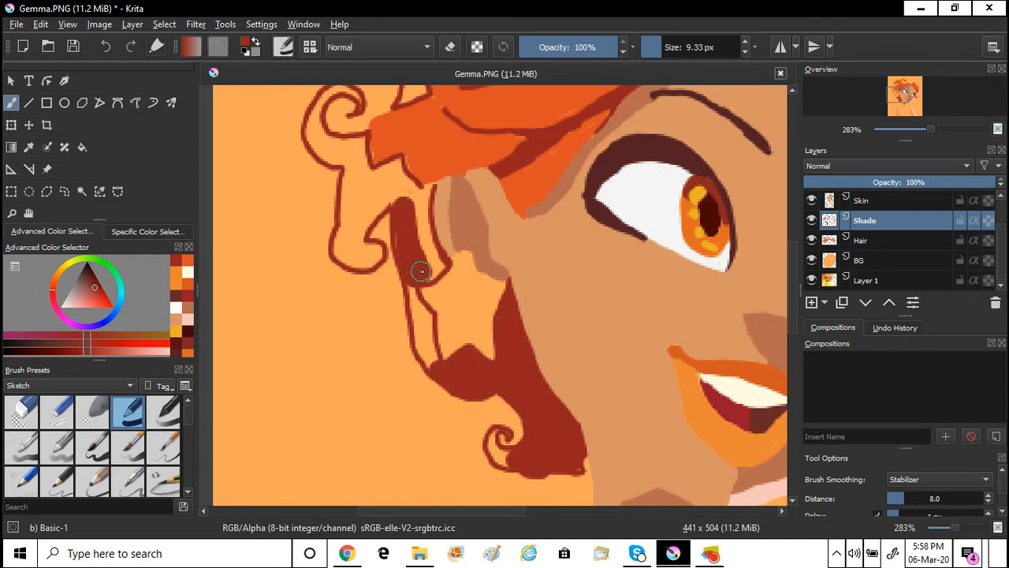
pyautogui.moveTo(422, 272); pyautogui.dragTo(387, 252)
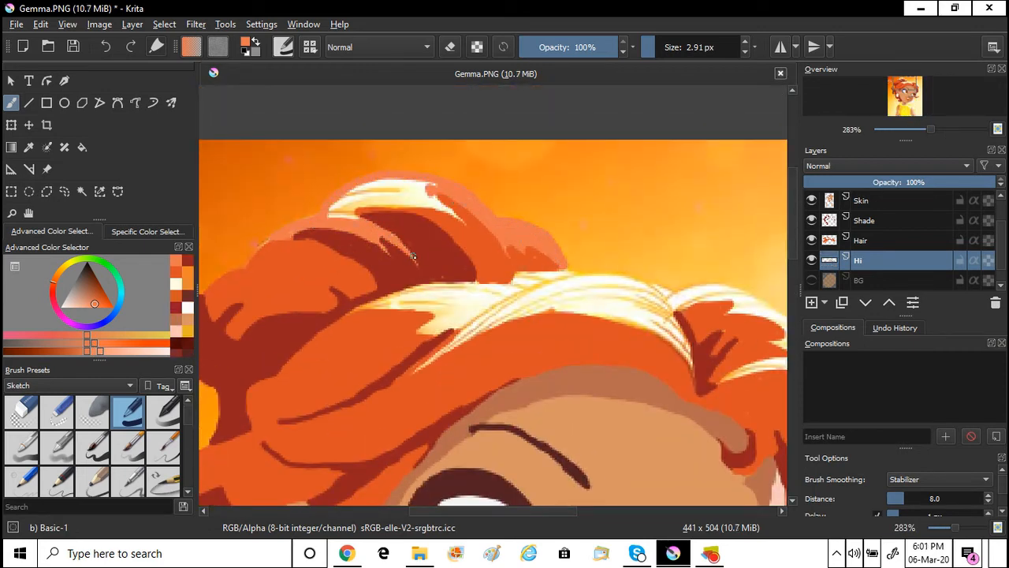
# Brush pale peach highlights along the top hair lock and the curls by the ear
pyautogui.click(402, 194)
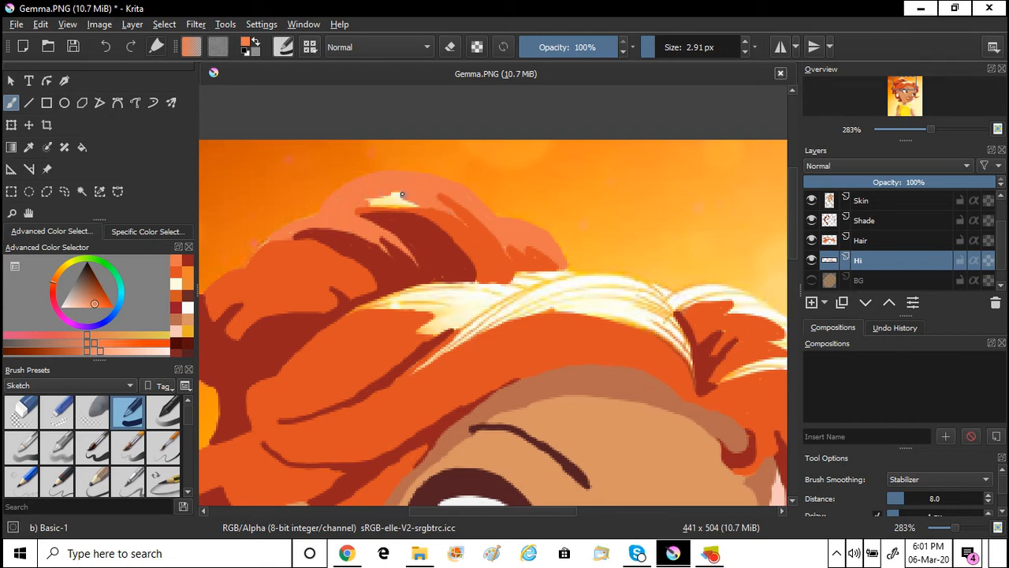
pyautogui.moveTo(402, 194); pyautogui.dragTo(419, 286)
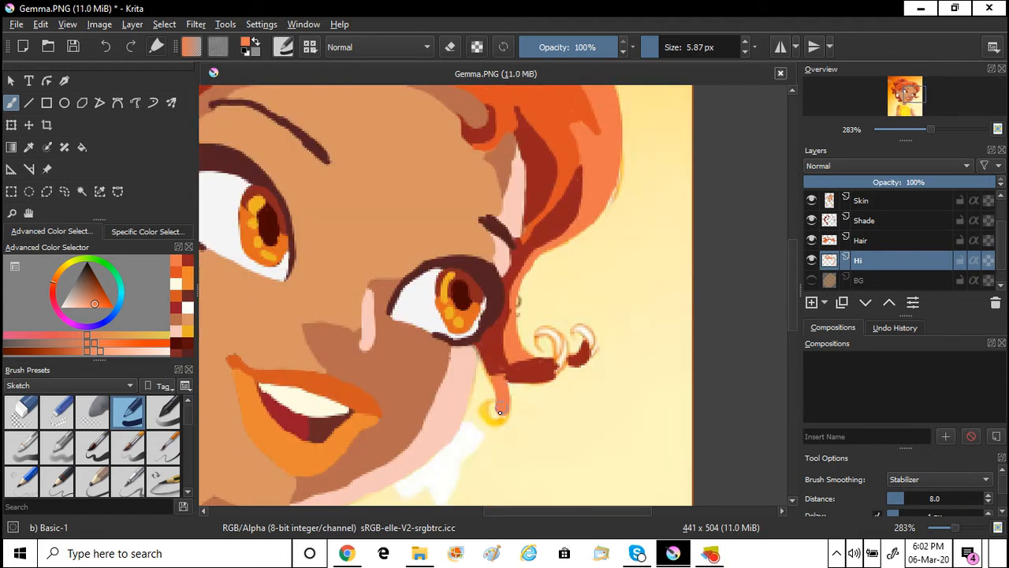
pyautogui.moveTo(500, 412); pyautogui.dragTo(557, 339)
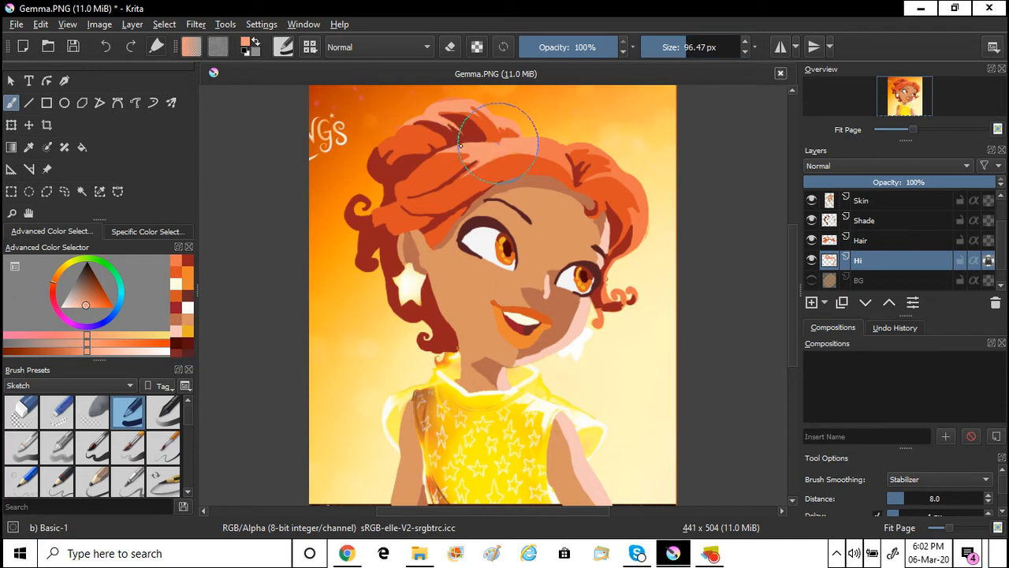
pyautogui.click(883, 220)
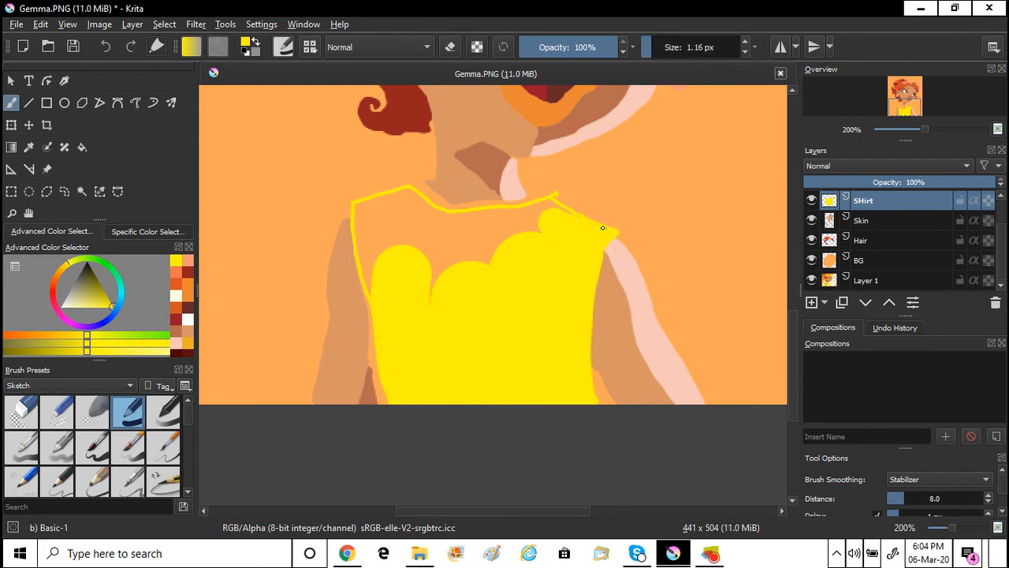
# Paint the yellow shirt's shoulder and neckline, and fill the neckline area in yellow
pyautogui.moveTo(603, 229); pyautogui.dragTo(501, 203)
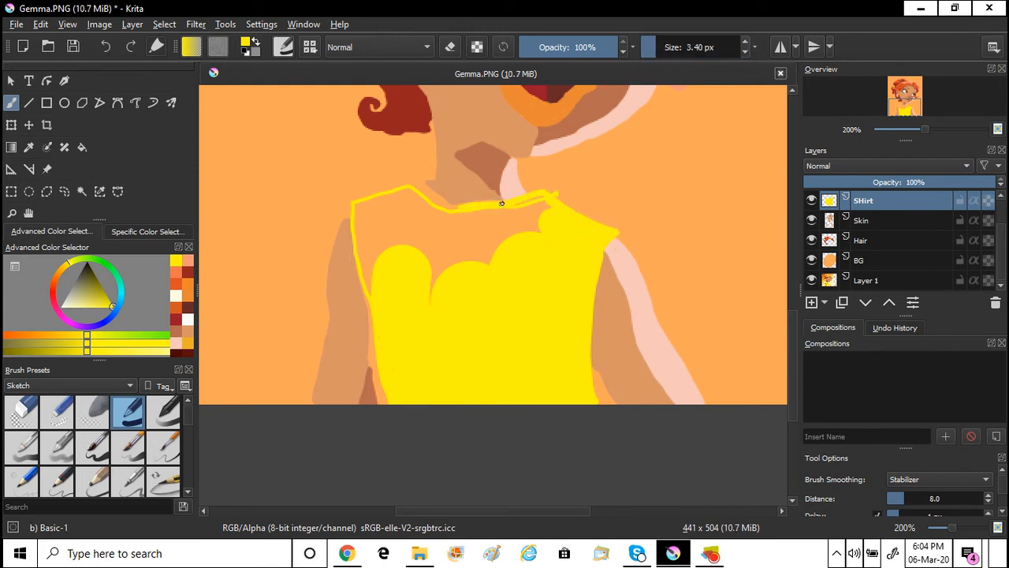
pyautogui.moveTo(500, 202); pyautogui.dragTo(552, 209)
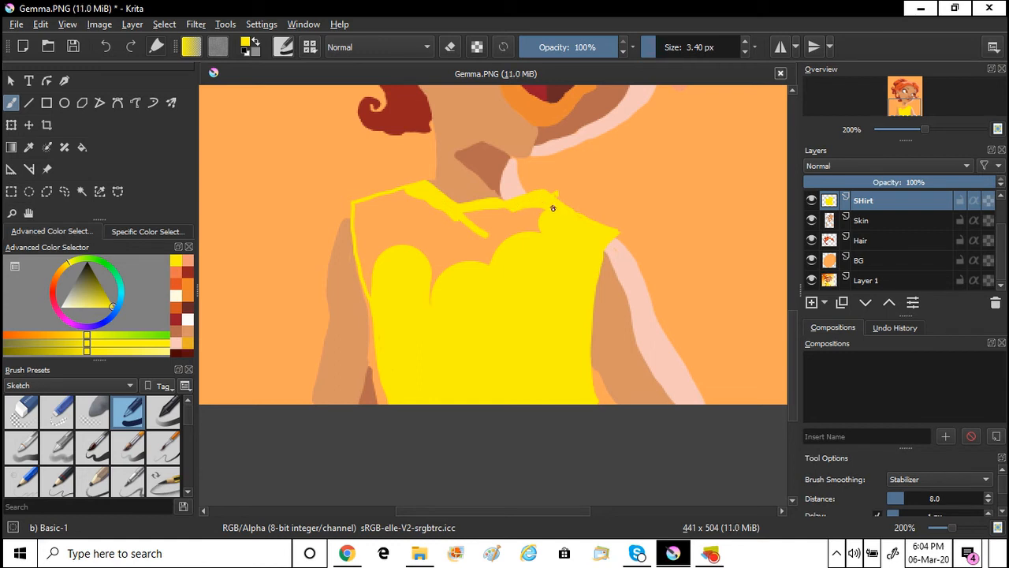
pyautogui.moveTo(552, 209); pyautogui.dragTo(378, 252)
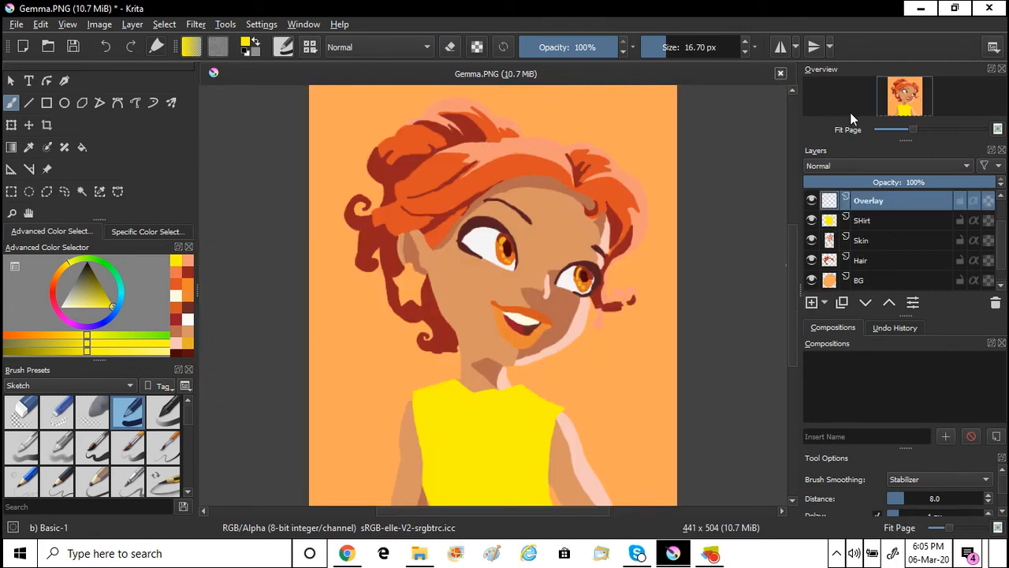
# Hide BG, paint an orange shoulder strap on Overlay, erase near the neck, re-show Overlay
pyautogui.click(93, 304)
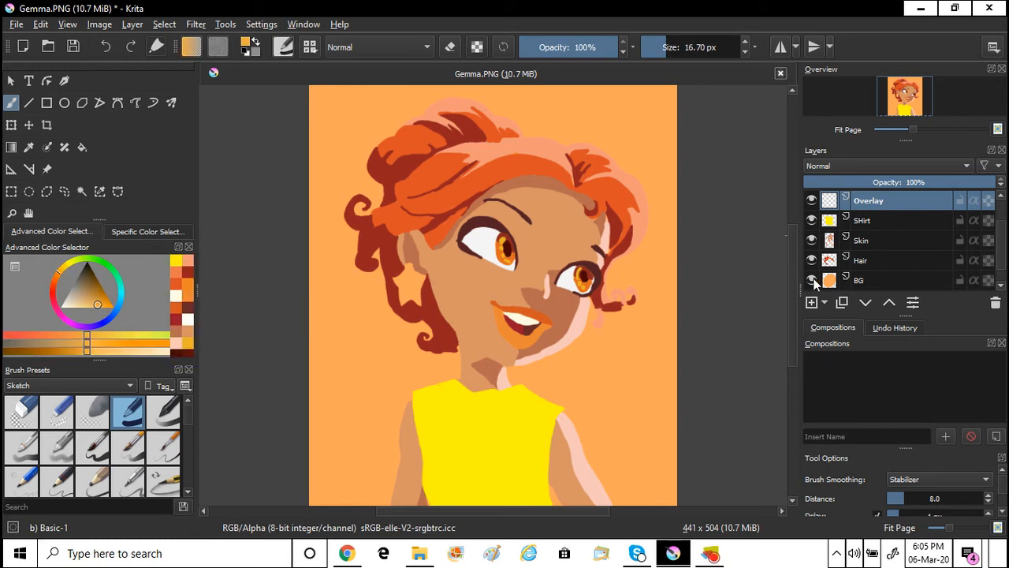
pyautogui.click(811, 280)
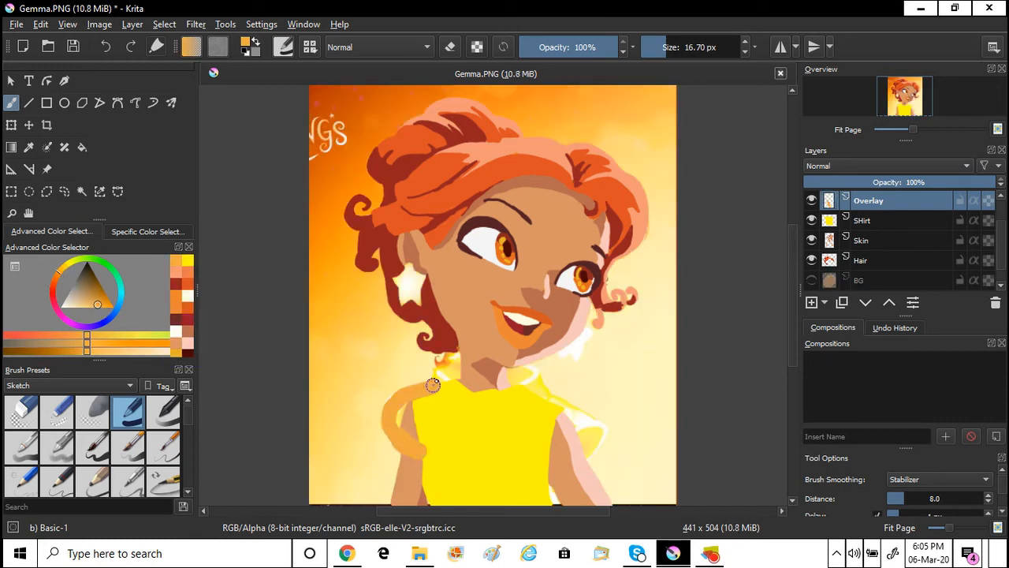
pyautogui.moveTo(433, 386); pyautogui.dragTo(525, 371)
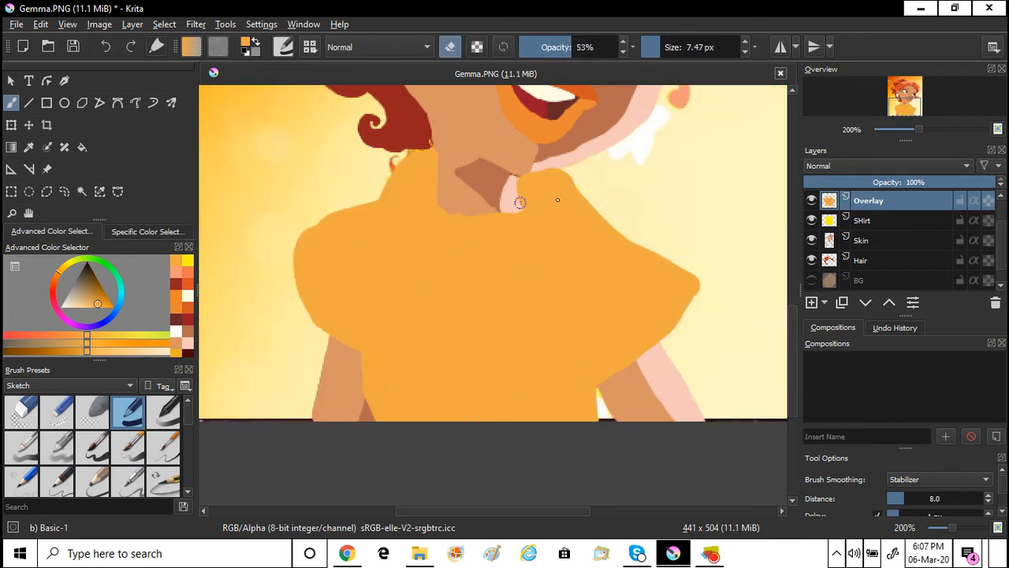
pyautogui.click(811, 201)
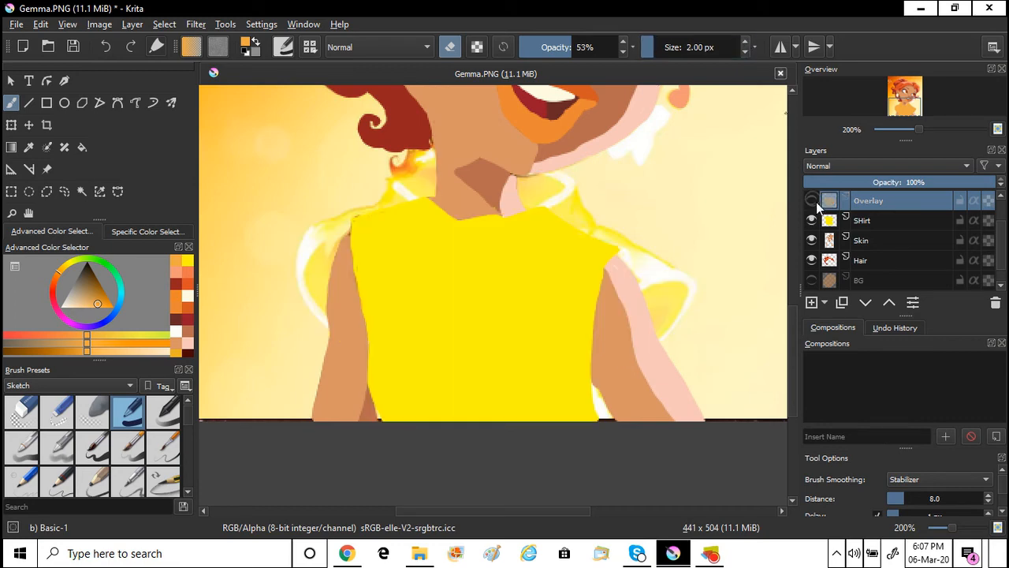
pyautogui.click(811, 200)
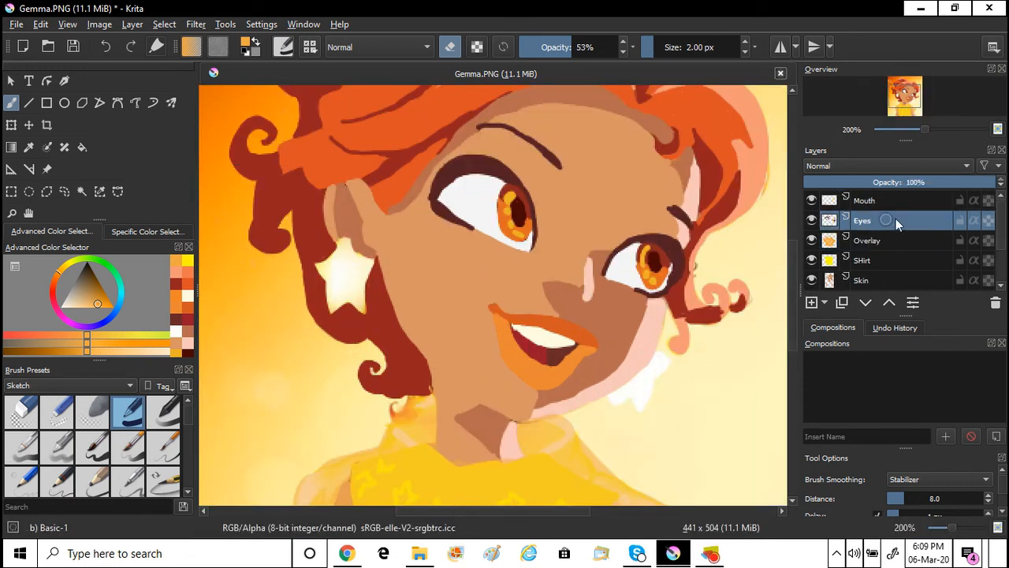
# Select the Mouth layer in the Layers docker
pyautogui.click(865, 200)
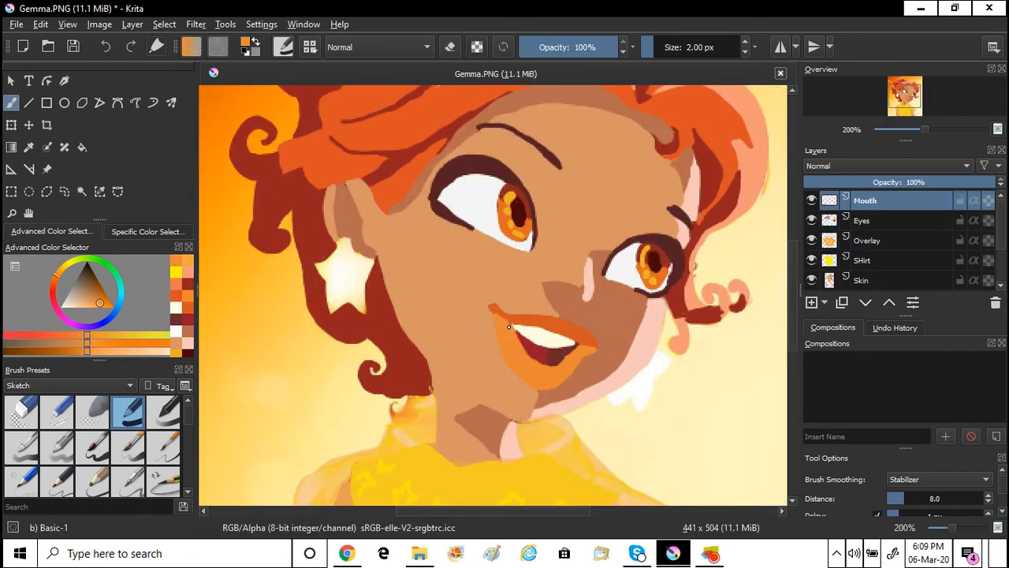